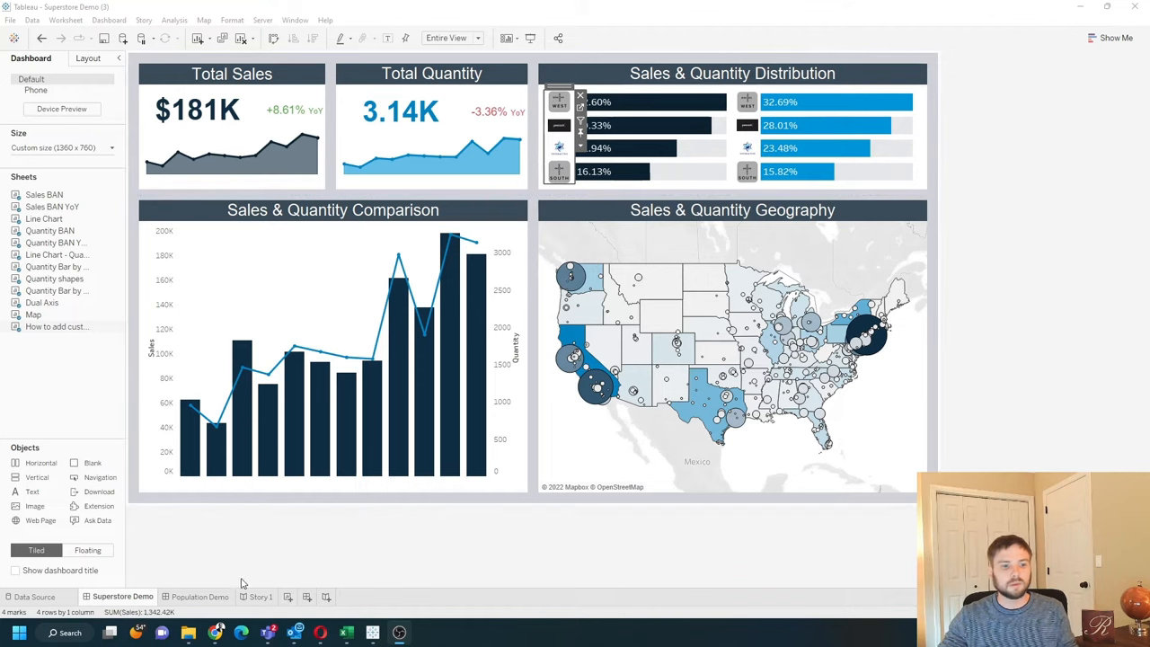
Switch to the Population Demo dashboard tab.
left_click(198, 596)
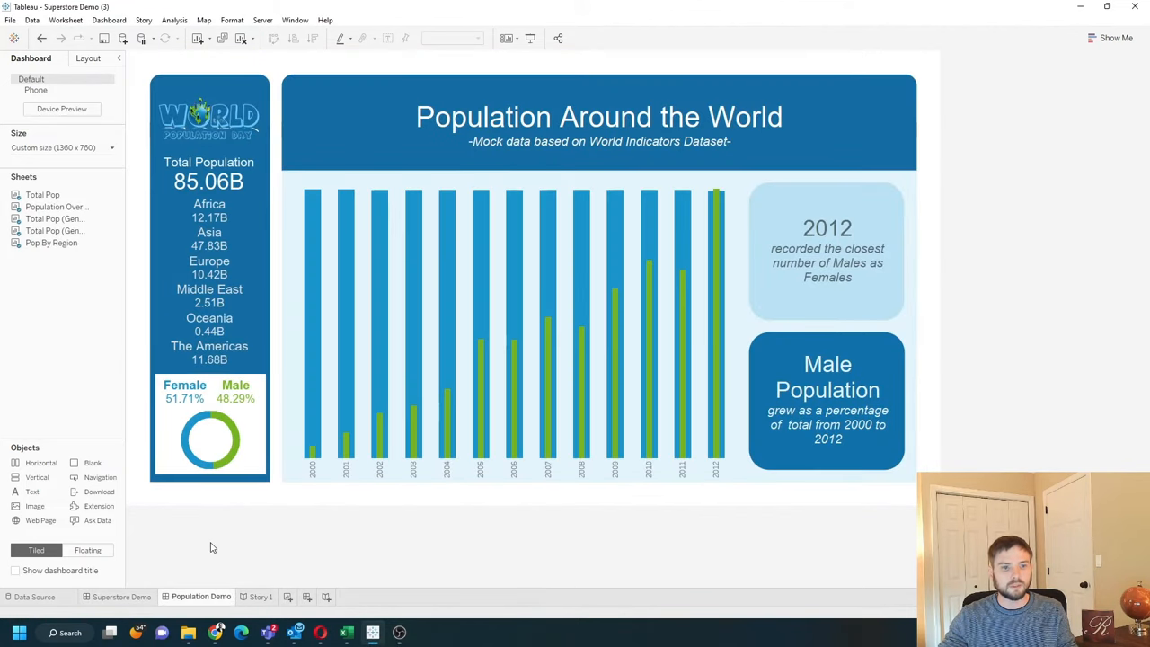
mouse_move(328, 600)
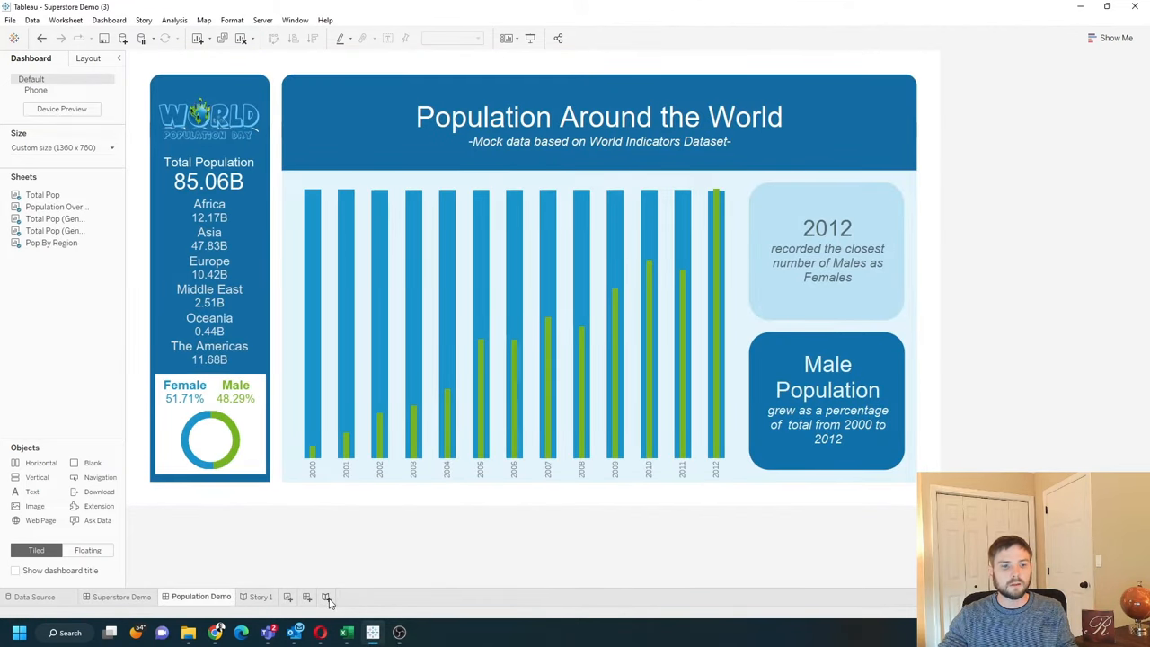
Start a new story from the New Story tab.
left_click(329, 597)
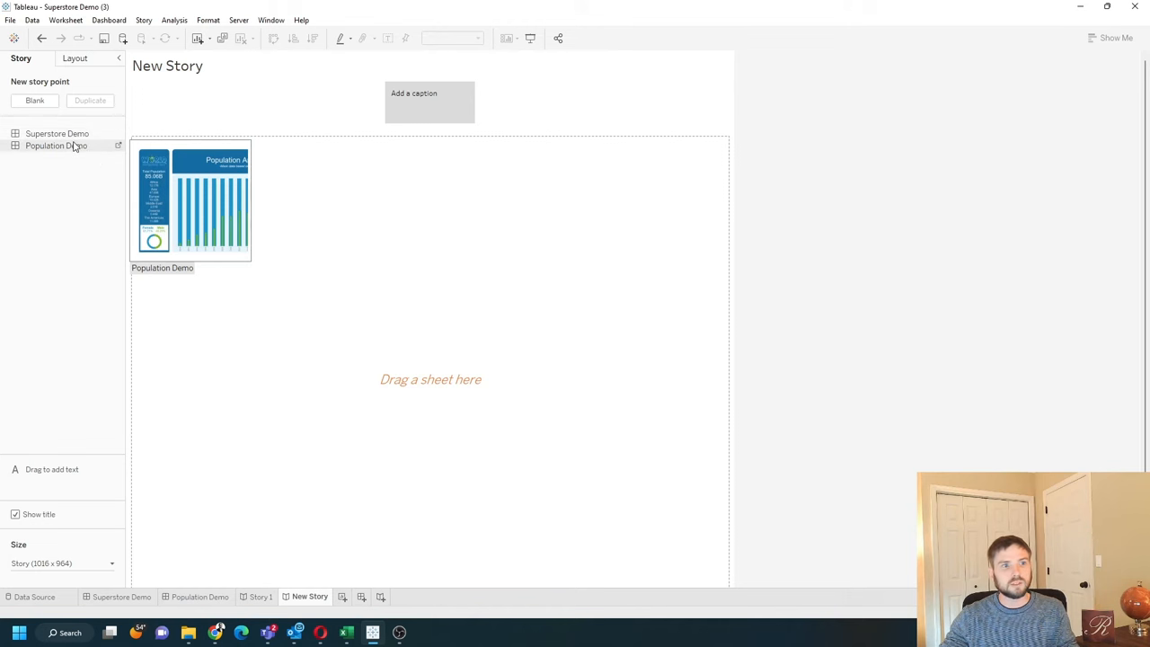
Caption the Superstore Demo story point 'This is superstore data'.
left_click(56, 132)
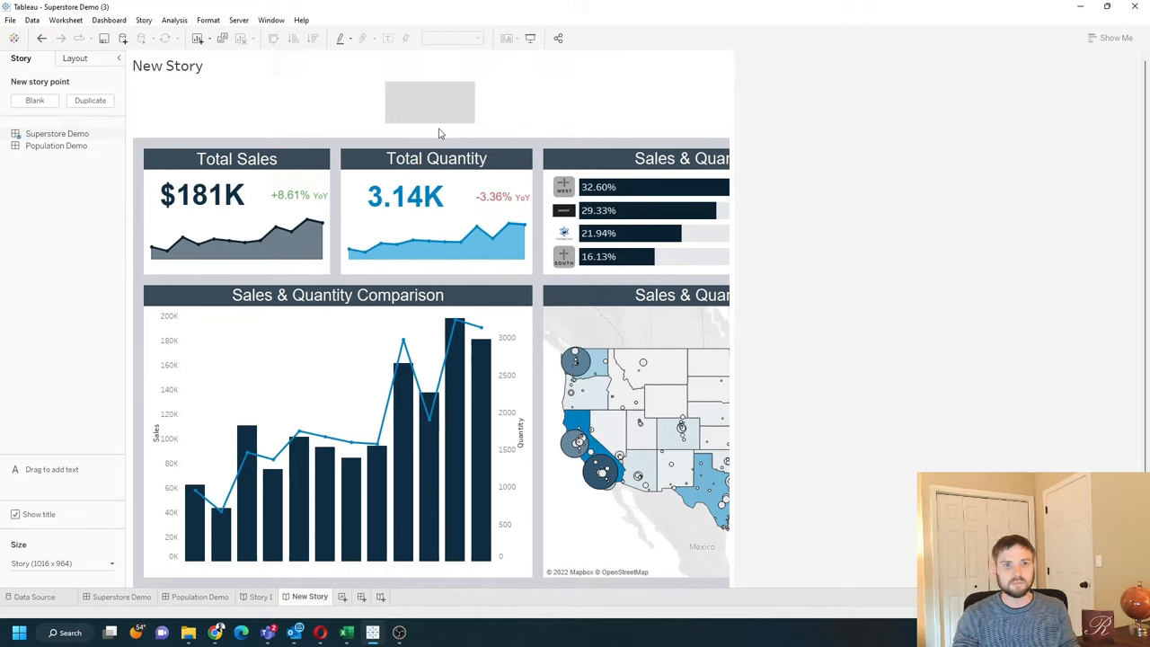
type("This is superstore data")
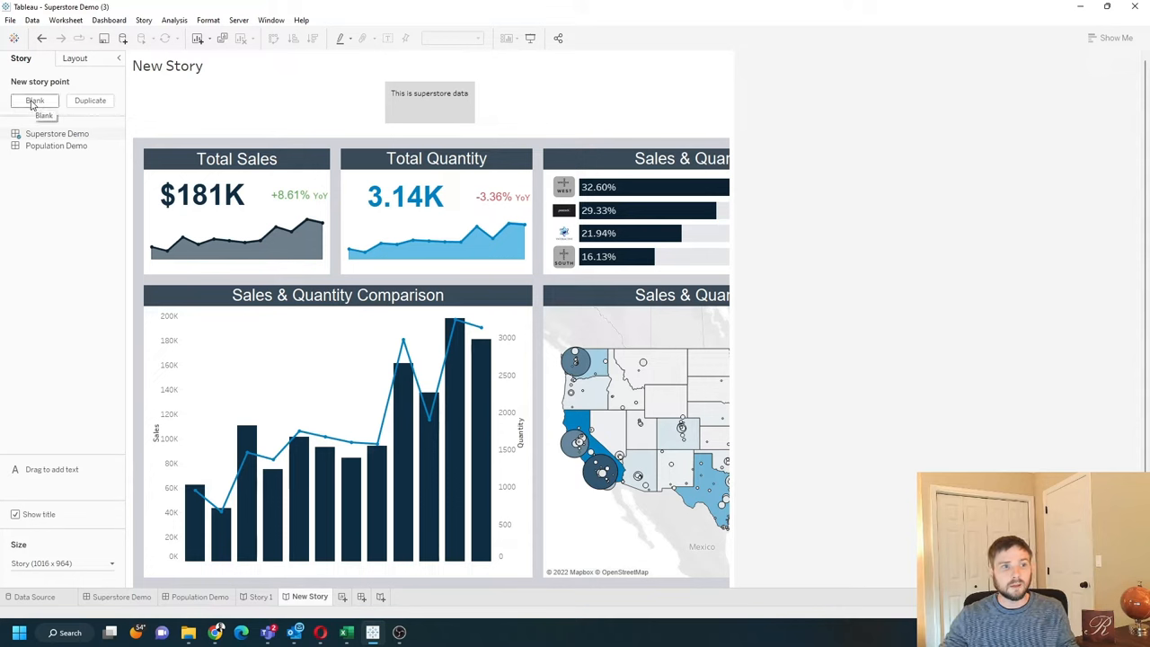
Add a blank story point with Population Demo, caption 'Population', plus a floating text description.
left_click(34, 100)
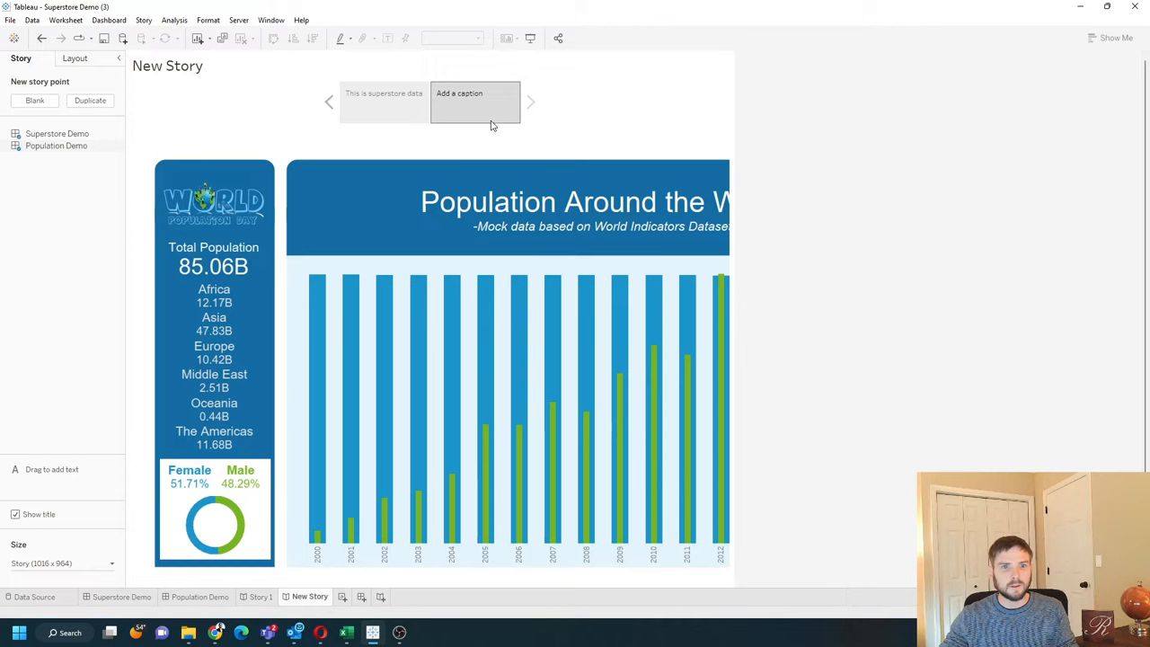
type("Population")
type("text")
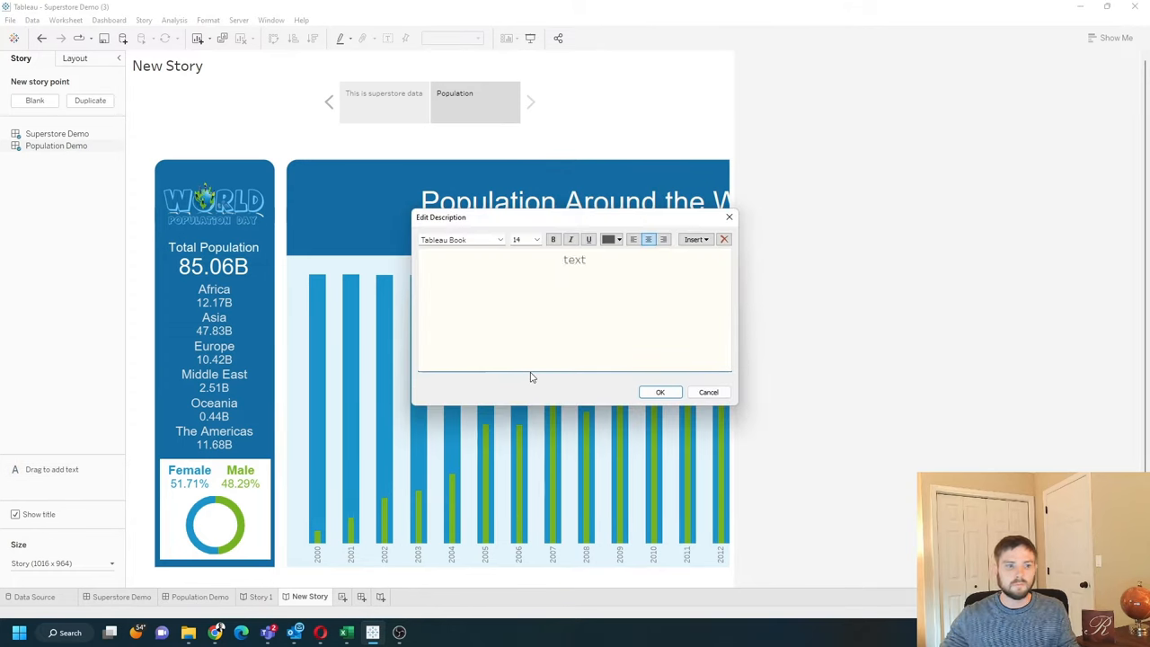
left_click(660, 391)
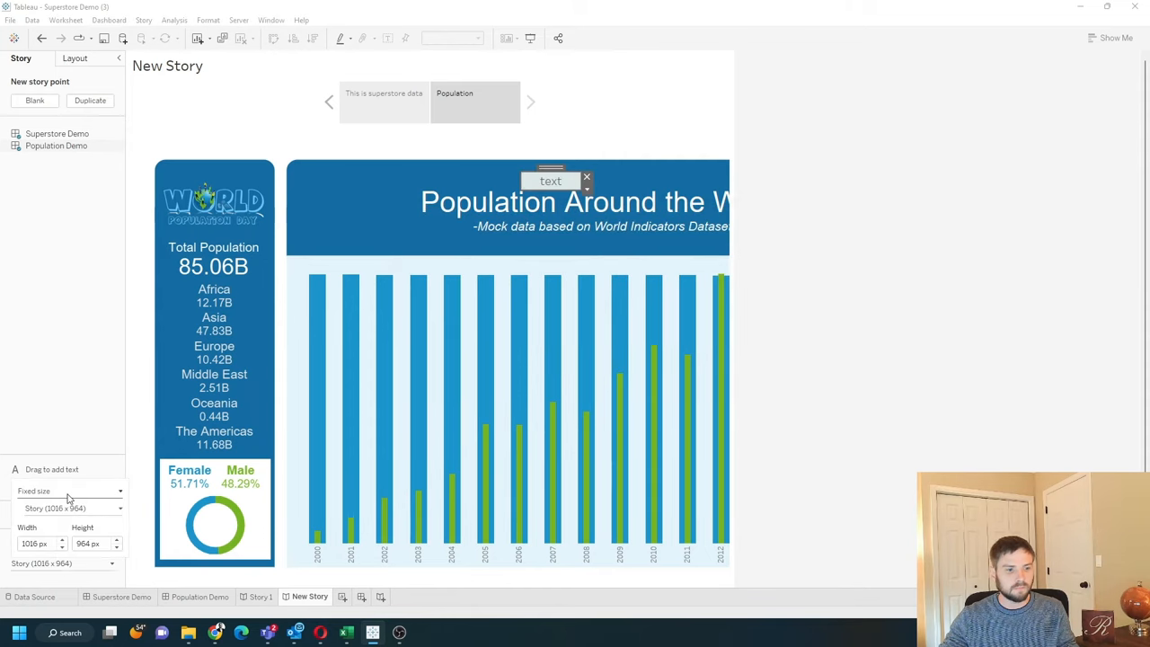
Set the story size to Generic Desktop.
left_click(70, 508)
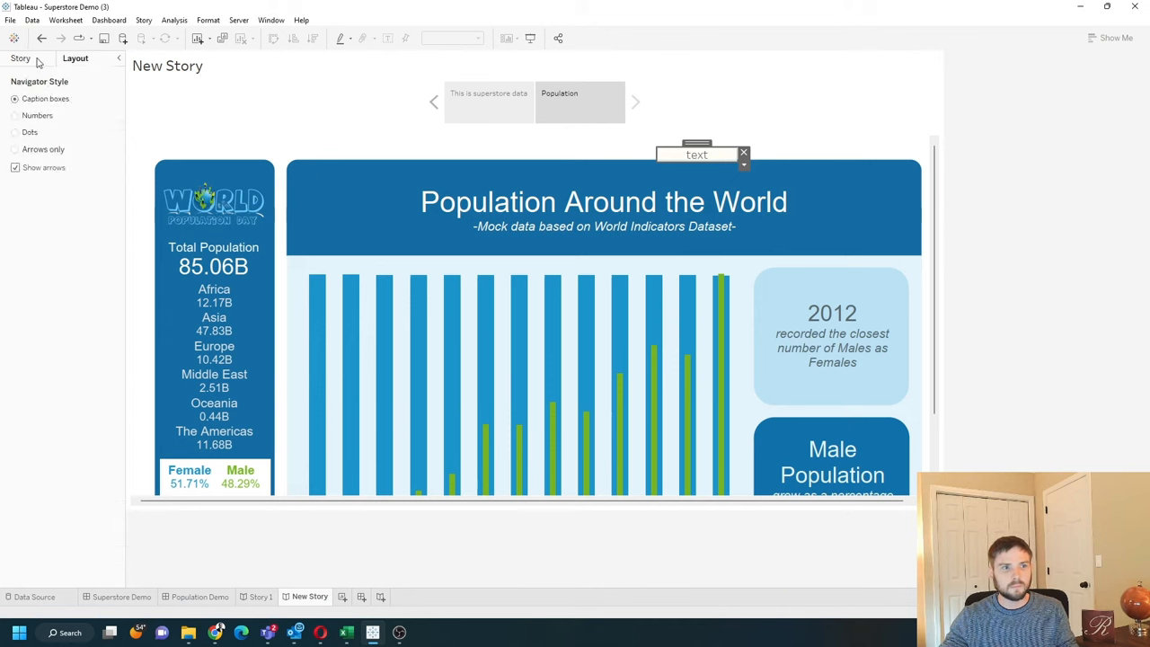
Set the story navigator style to Arrows only in Layout options.
left_click(20, 59)
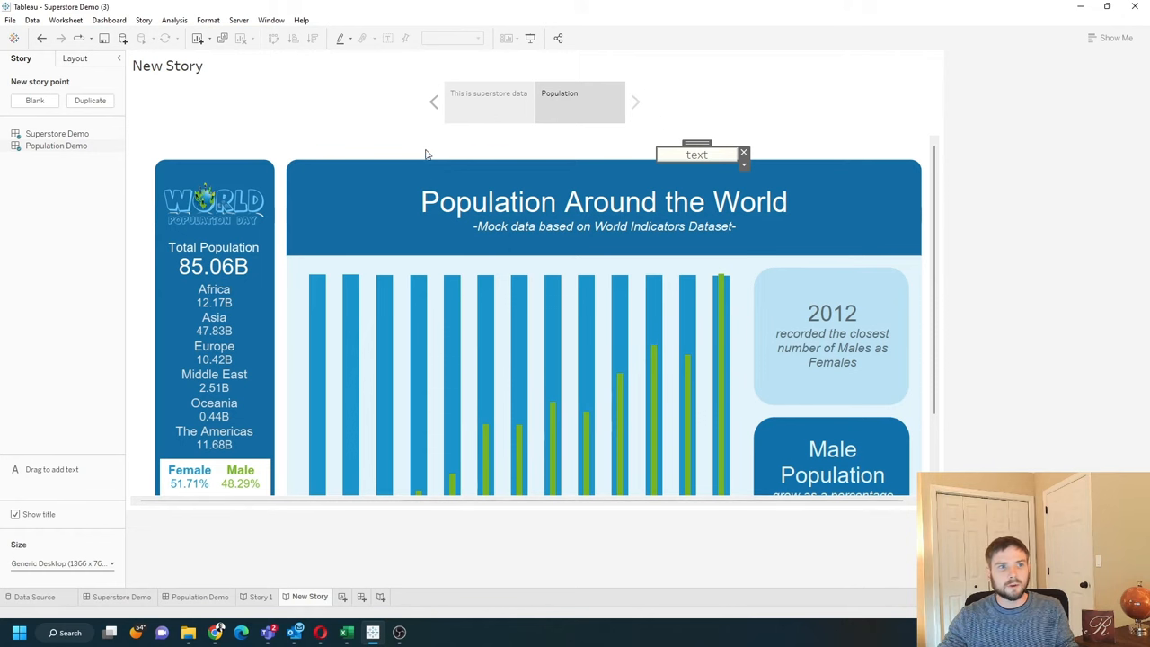
left_click(76, 58)
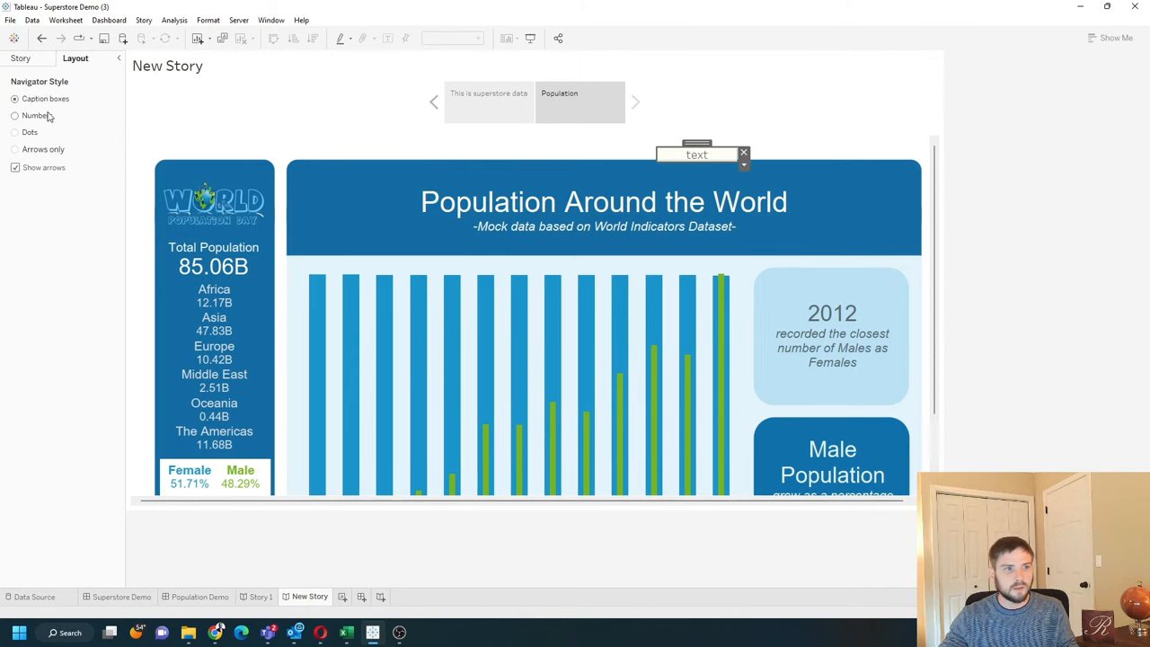
left_click(15, 132)
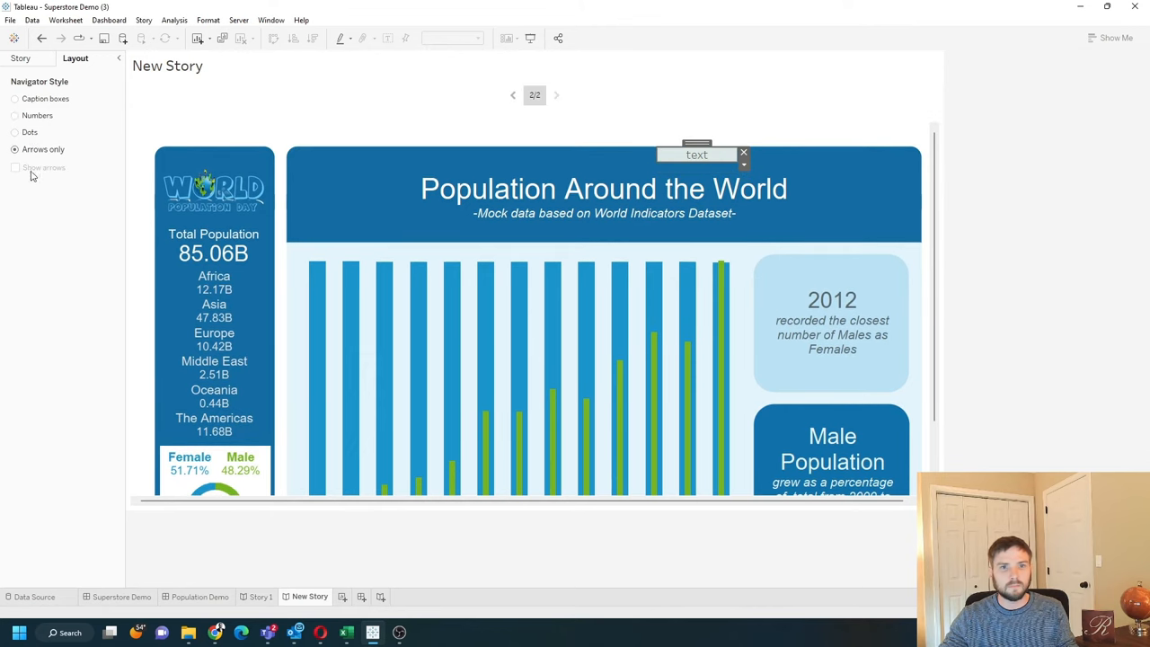
mouse_move(41, 206)
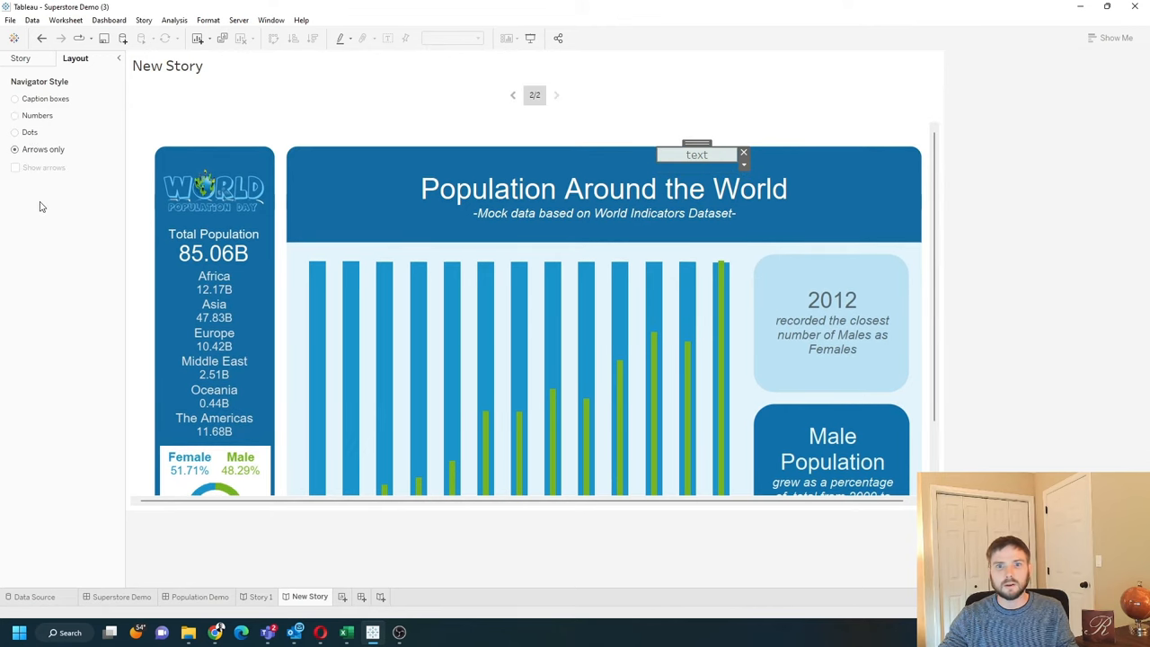
mouse_move(108, 137)
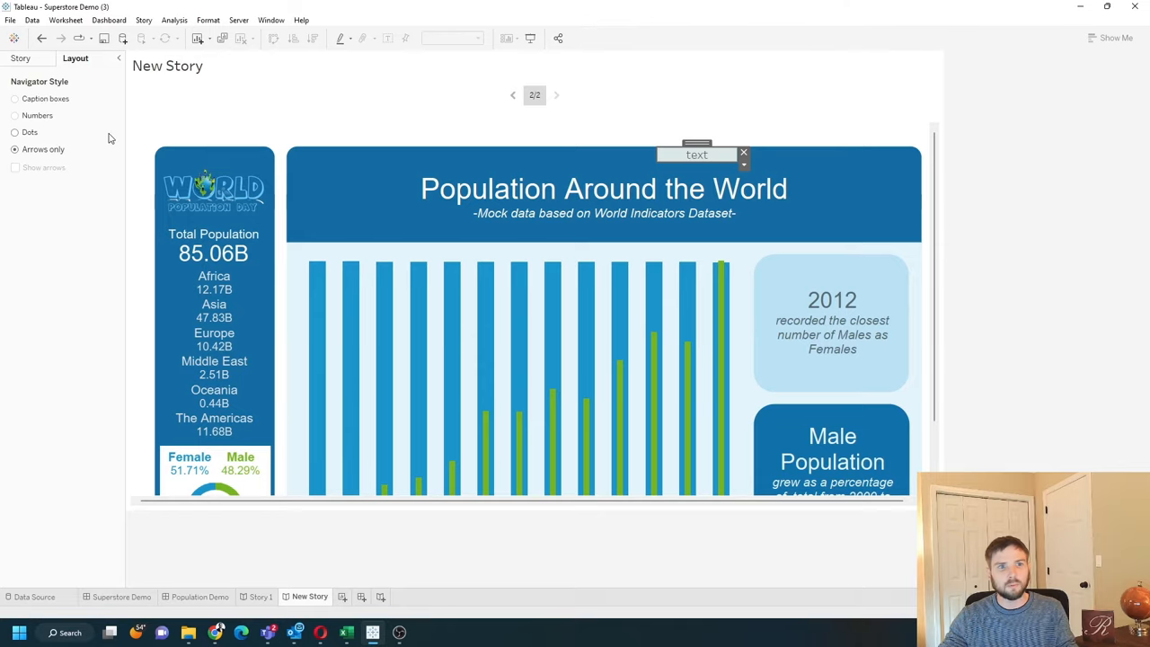